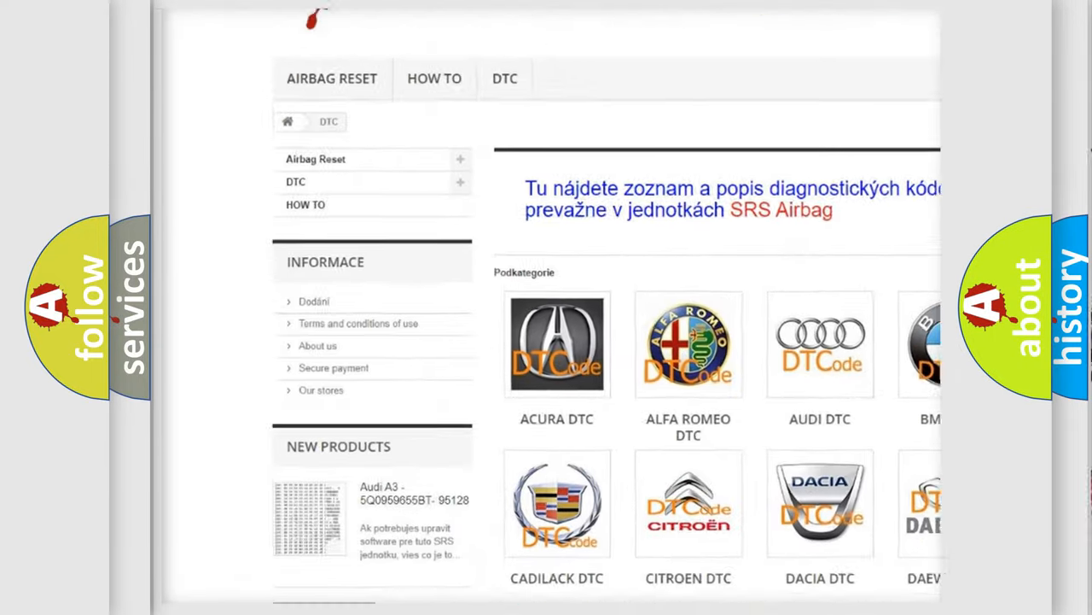
scroll("down", 3)
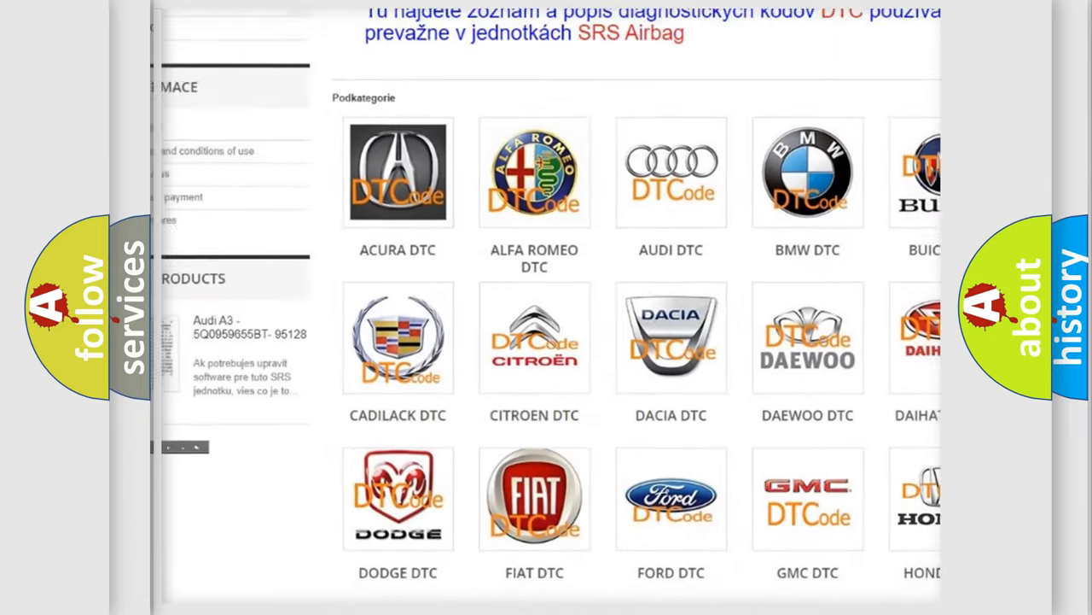
scroll("down", 3)
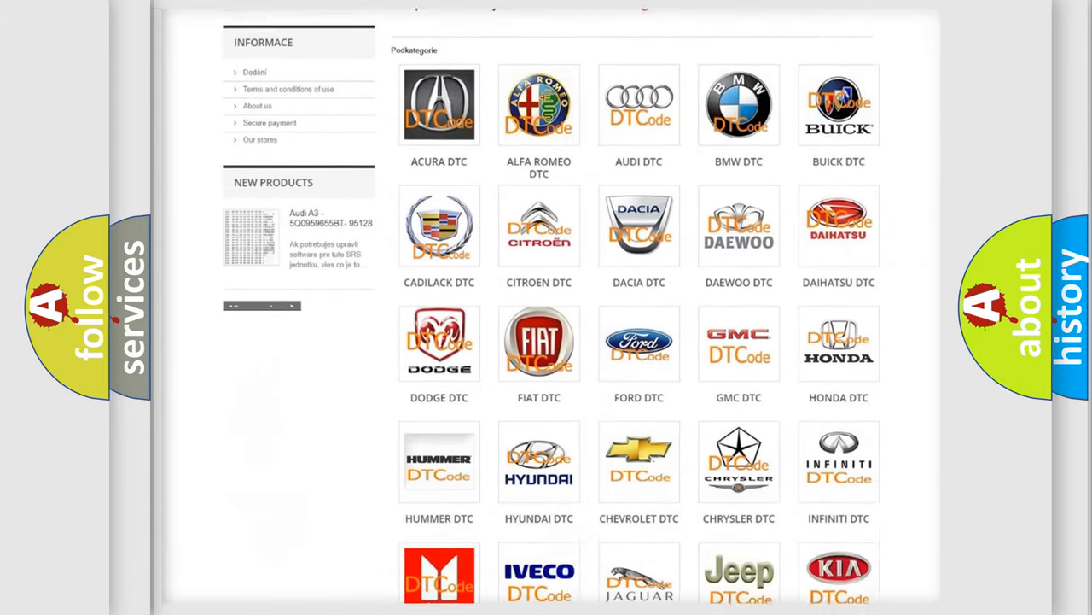
scroll("down", 3)
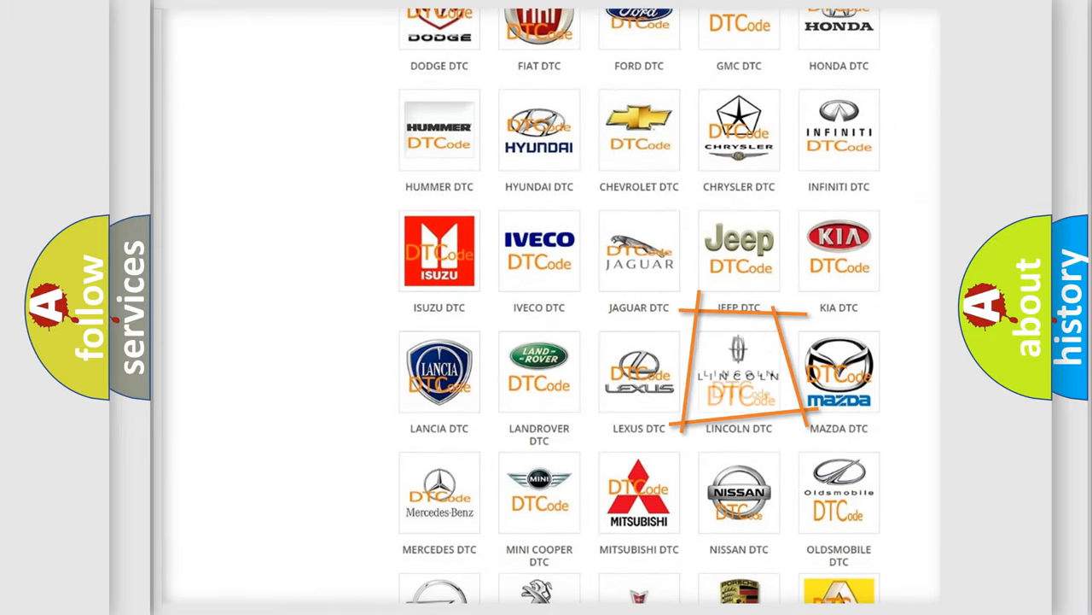